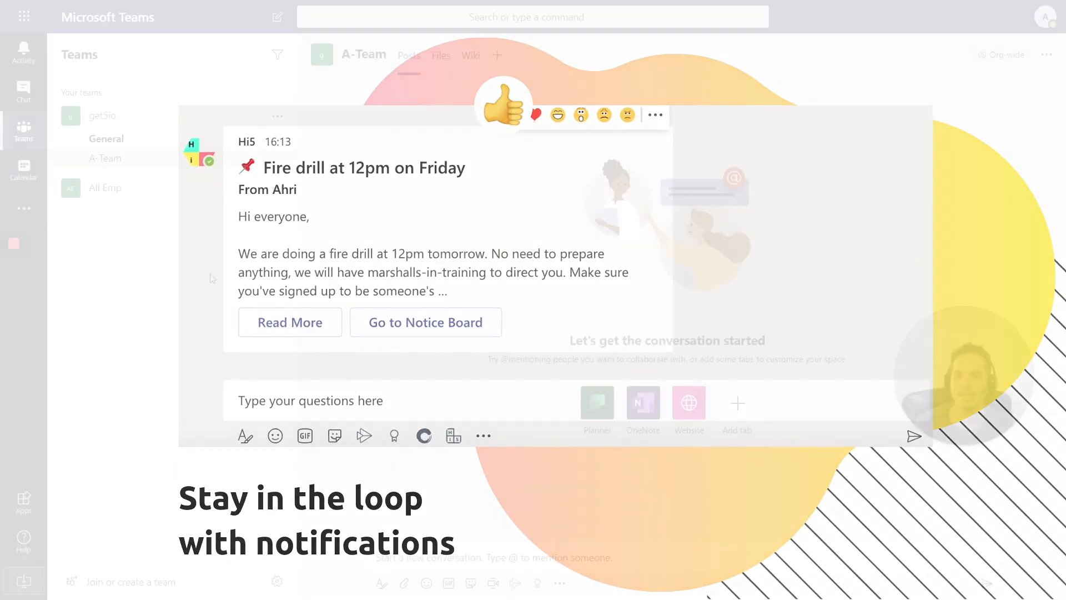
Search the app store for 'hi5' and add the Hi5 app to Teams.
{"action": "left_click", "coordinate": [23, 209]}
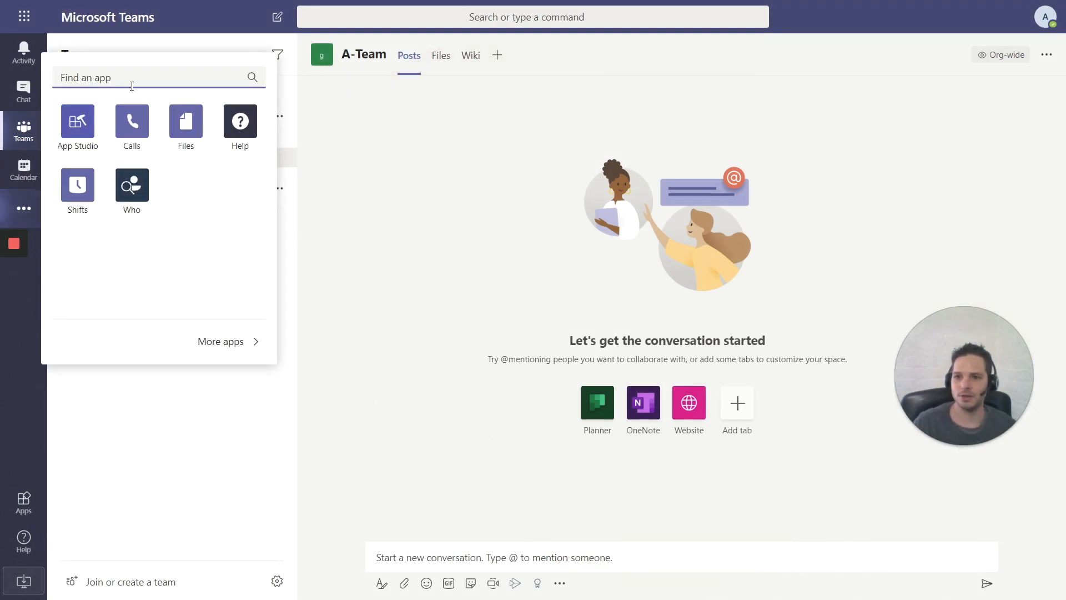
{"action": "type", "text": "hi5"}
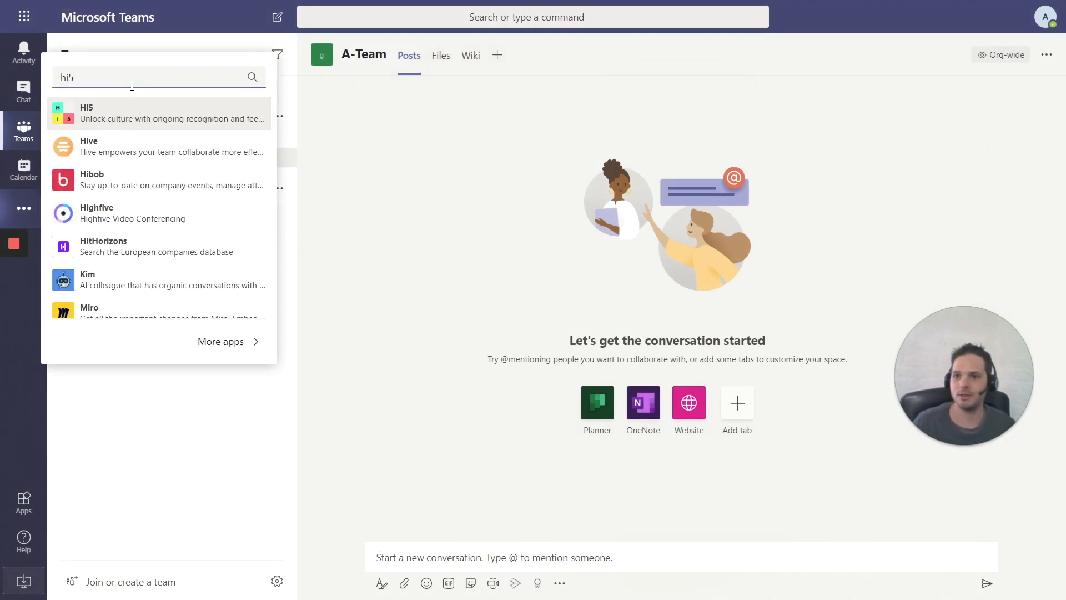
{"action": "left_click", "coordinate": [169, 112]}
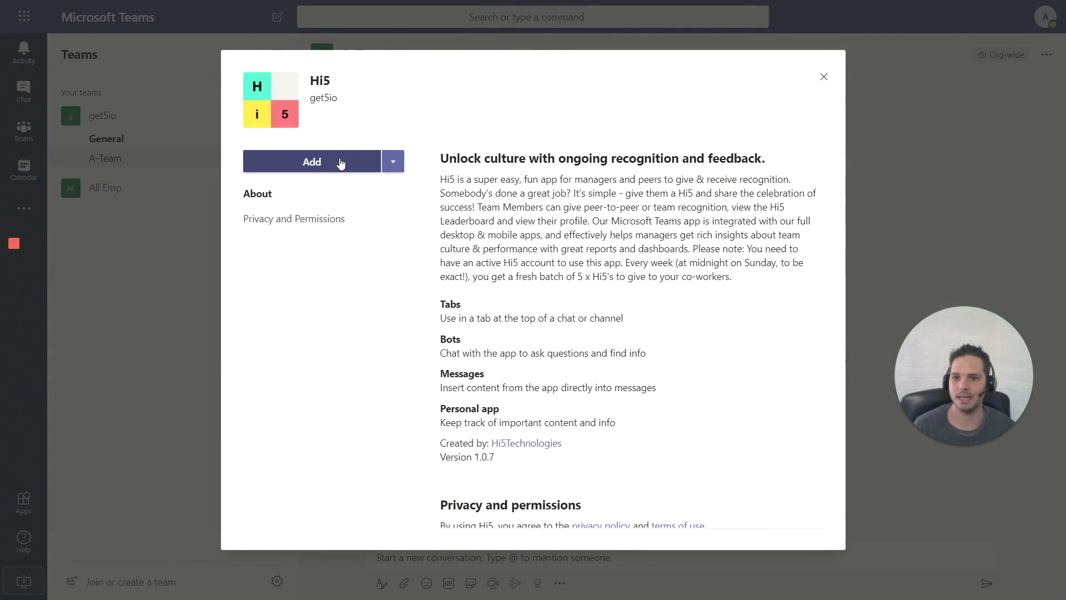
{"action": "left_click", "coordinate": [312, 161]}
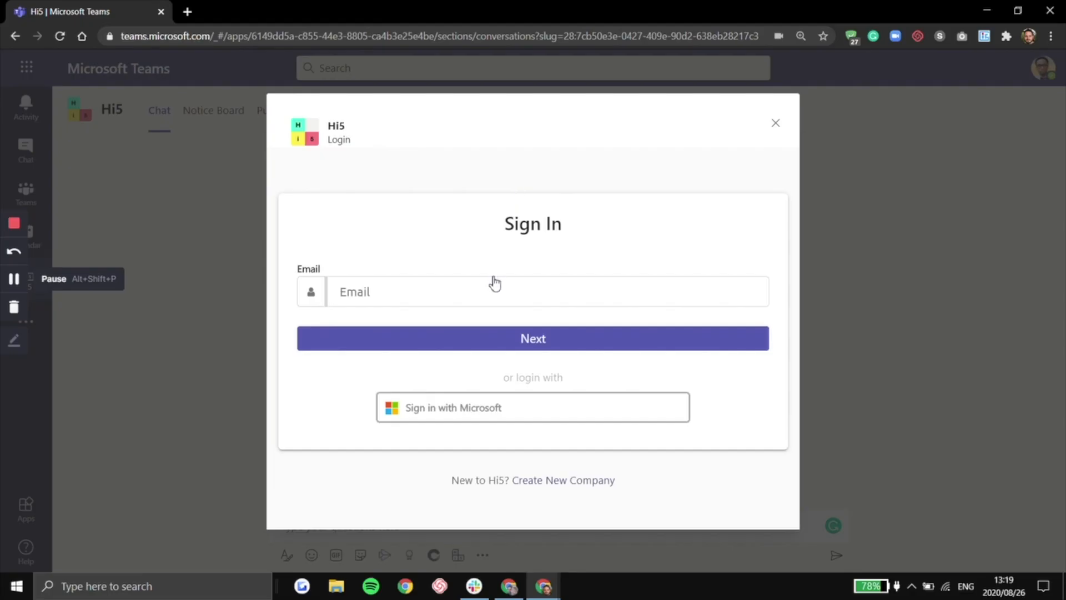
{"action": "mouse_move", "coordinate": [396, 450]}
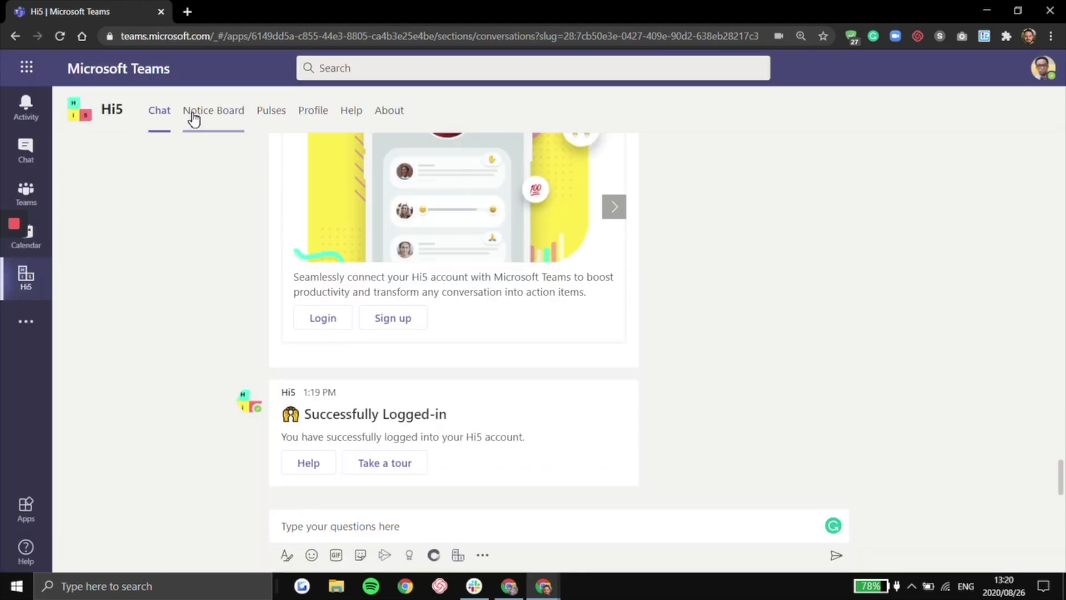
View the Hi5 Notice Board, then the Pulses section.
{"action": "left_click", "coordinate": [213, 110]}
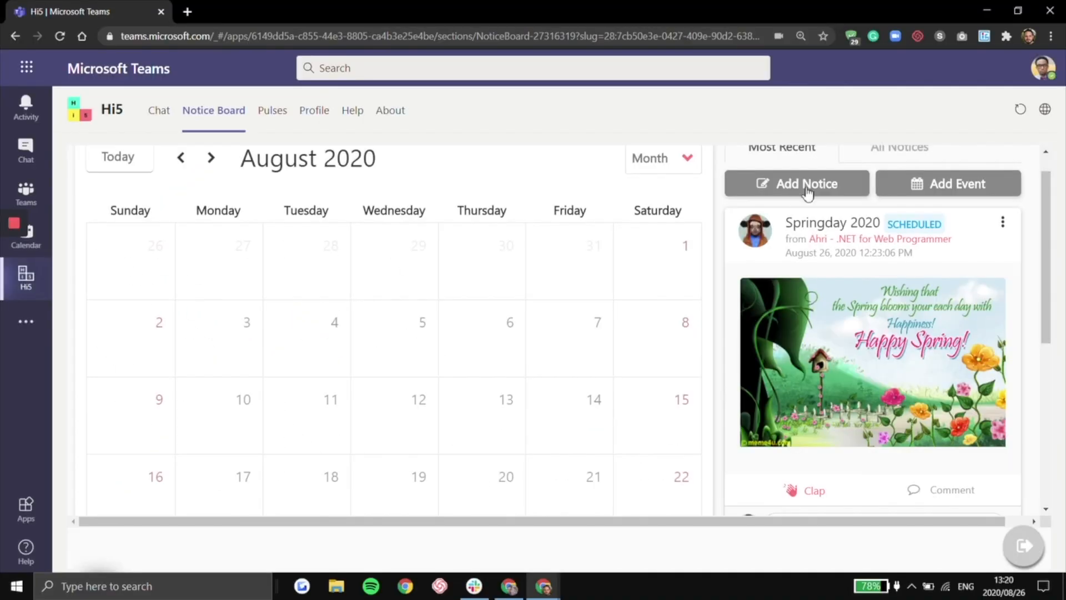
{"action": "mouse_move", "coordinate": [996, 172]}
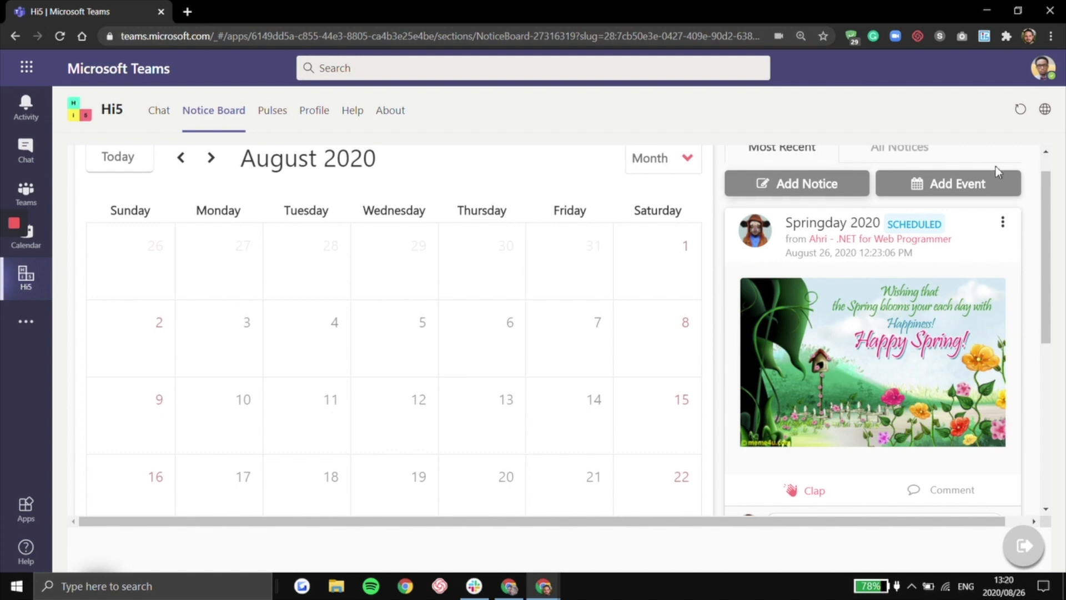
{"action": "mouse_move", "coordinate": [826, 391]}
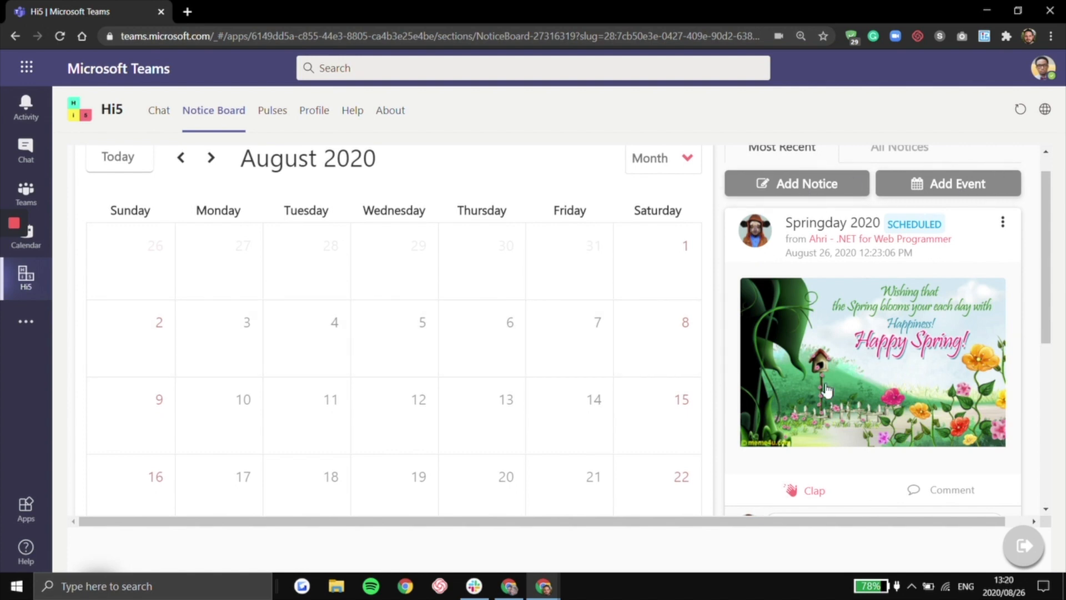
{"action": "left_click", "coordinate": [270, 110]}
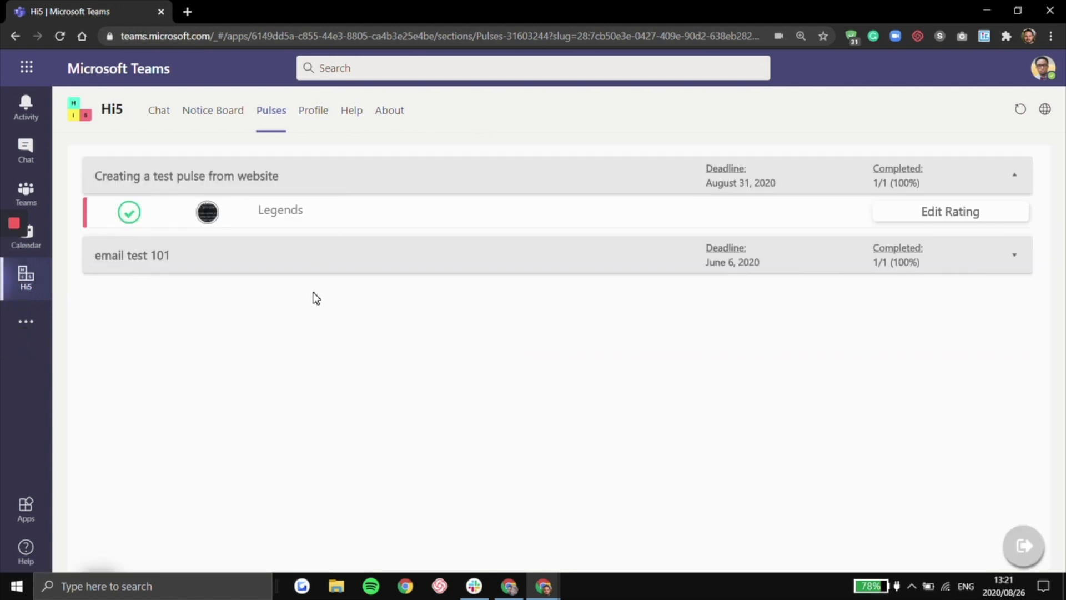
{"action": "mouse_move", "coordinate": [636, 349]}
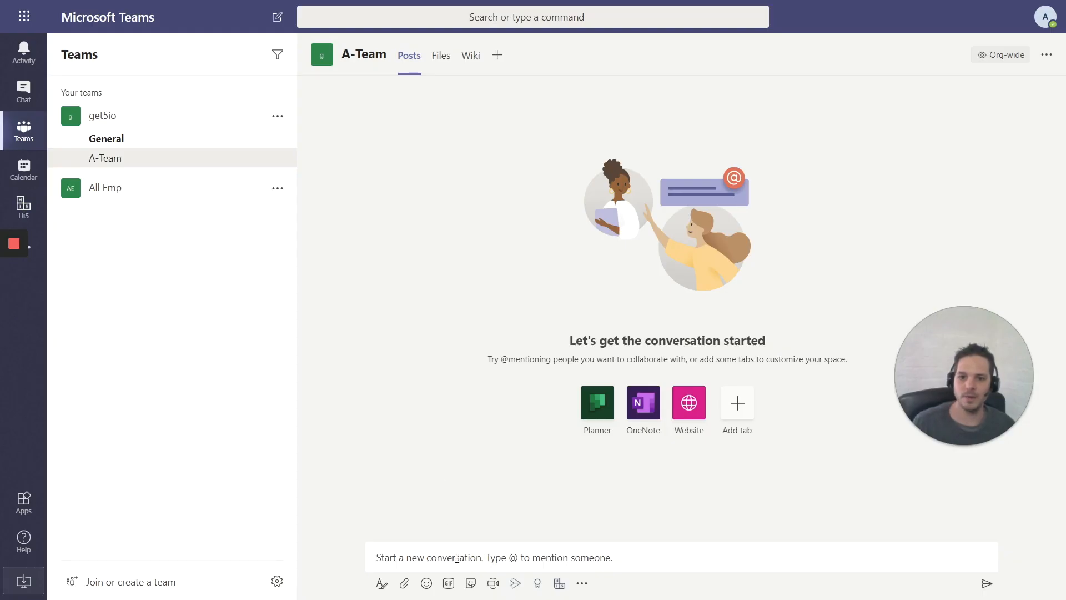
In the A-Team channel compose box, type 'Hi5' and choose Give a Hi5.
{"action": "type", "text": "Hi5"}
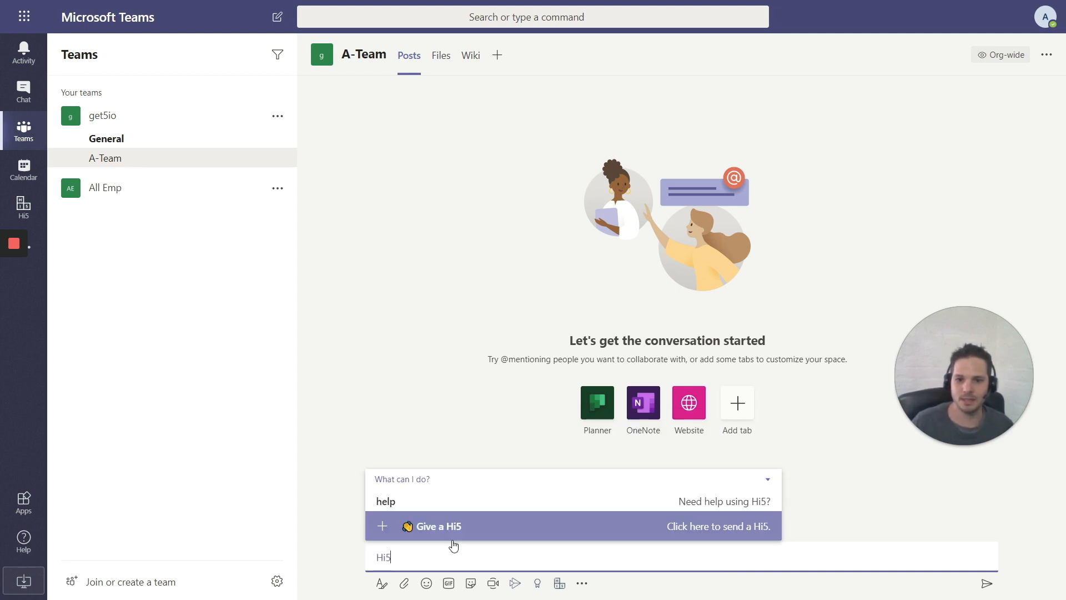
{"action": "left_click", "coordinate": [438, 526]}
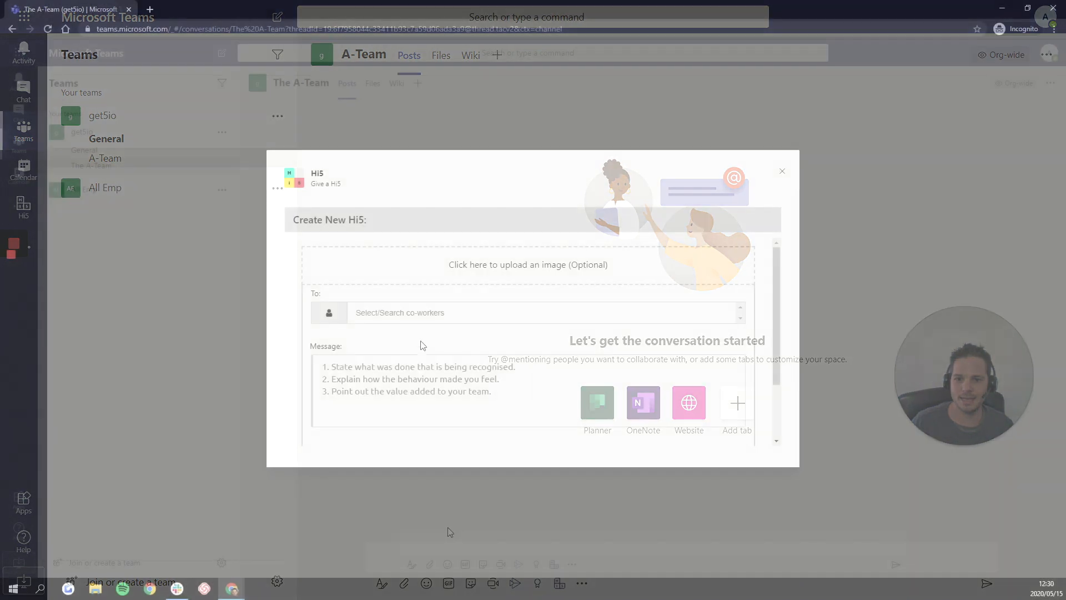
{"action": "left_click", "coordinate": [475, 312]}
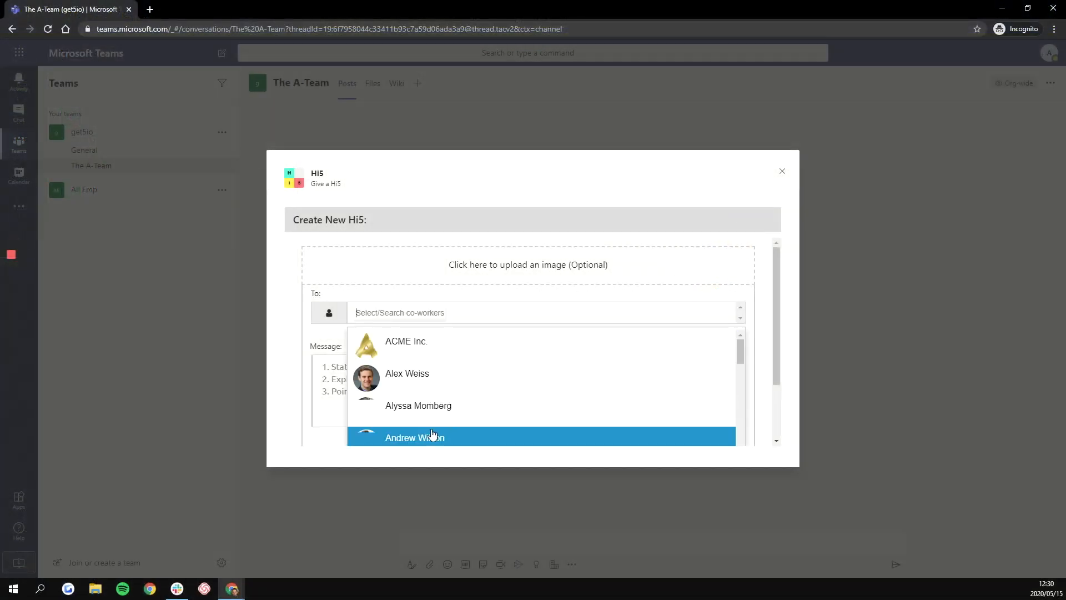
{"action": "left_click", "coordinate": [415, 437]}
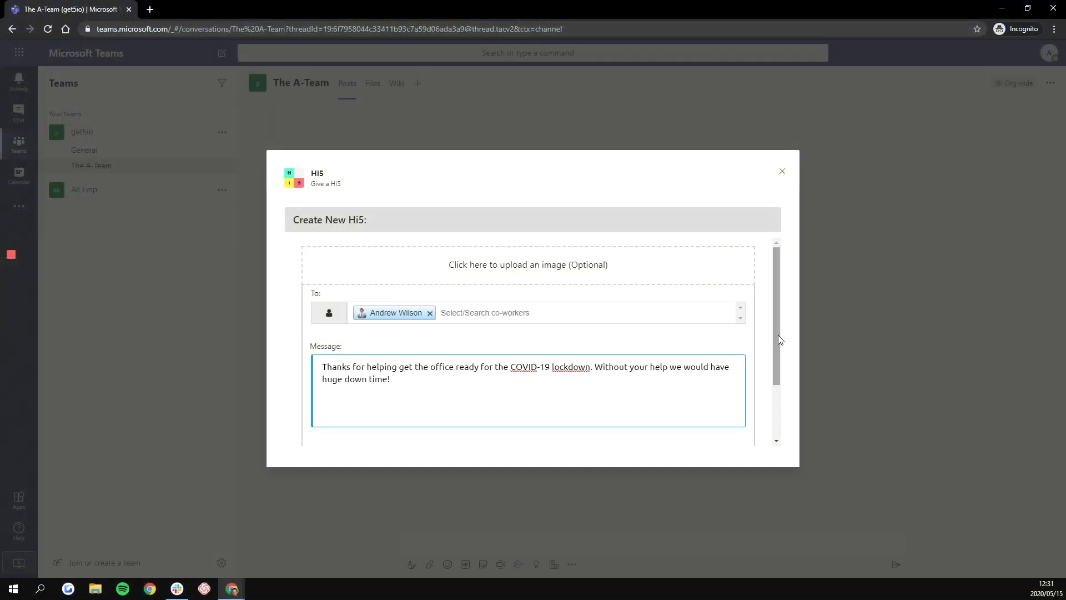
{"action": "scroll", "scroll_direction": "down", "scroll_amount": 3}
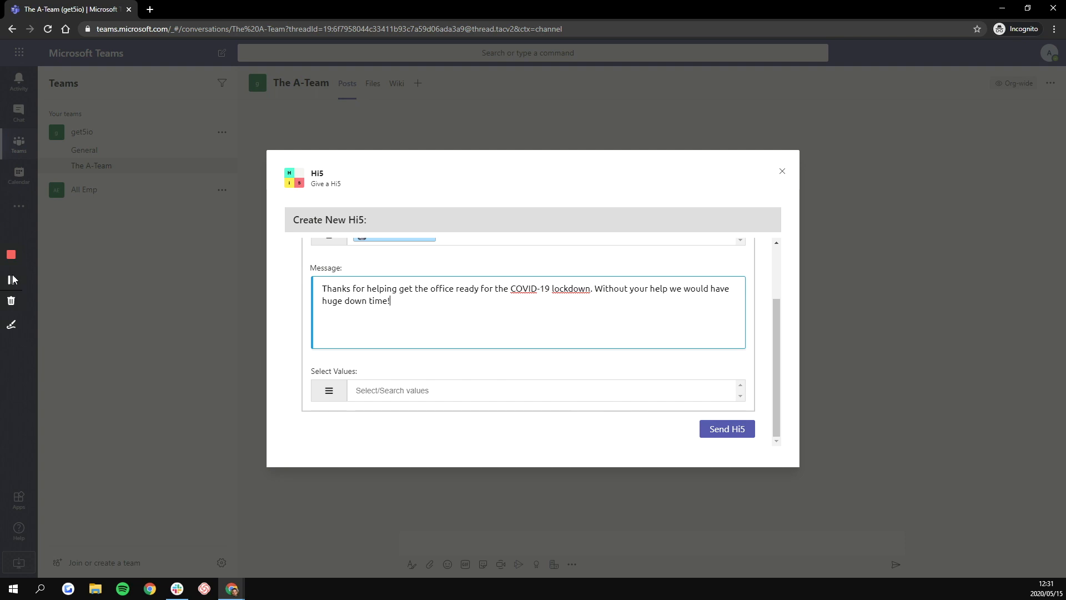
{"action": "left_click", "coordinate": [726, 428]}
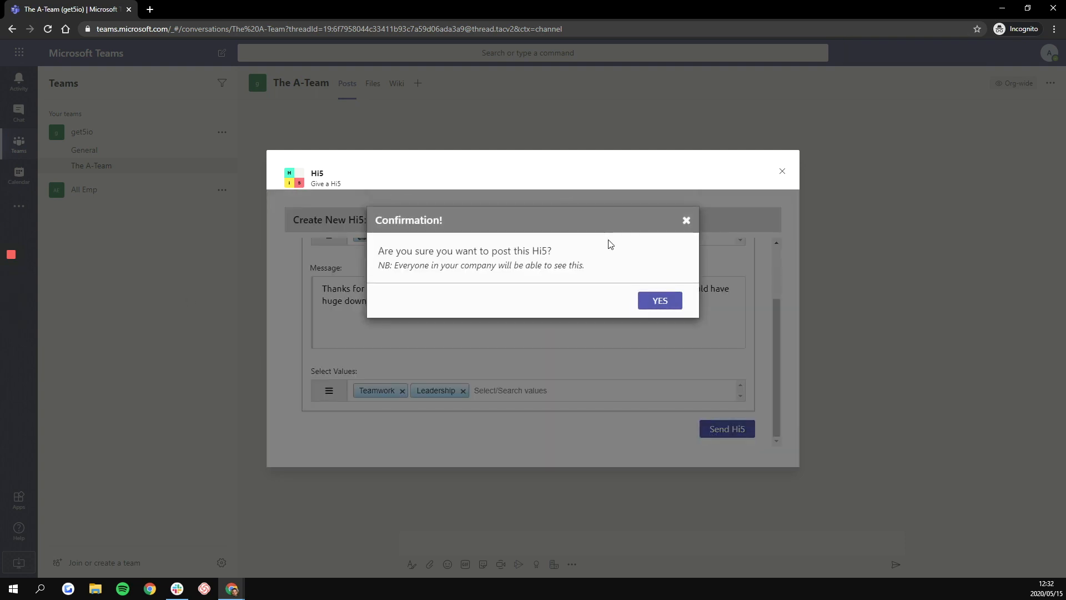
{"action": "left_click", "coordinate": [658, 300]}
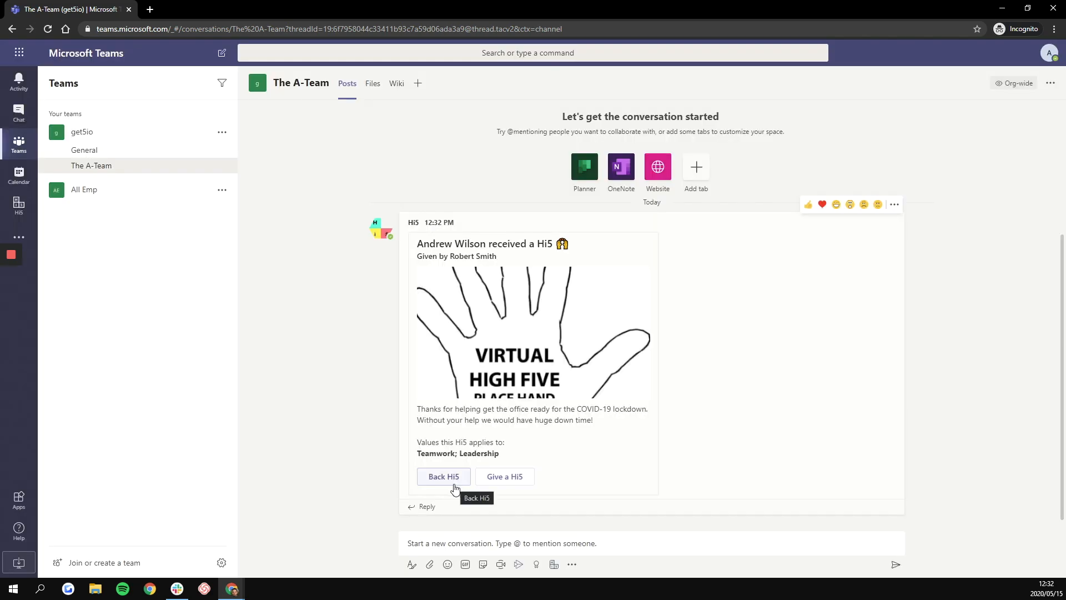
{"action": "mouse_move", "coordinate": [418, 88]}
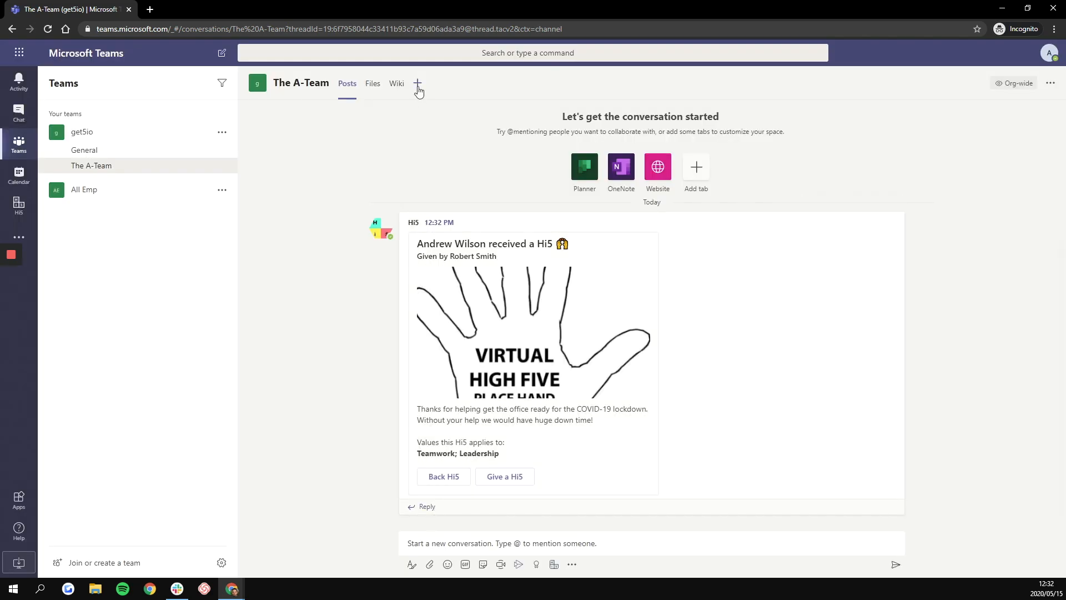
{"action": "left_click", "coordinate": [418, 83]}
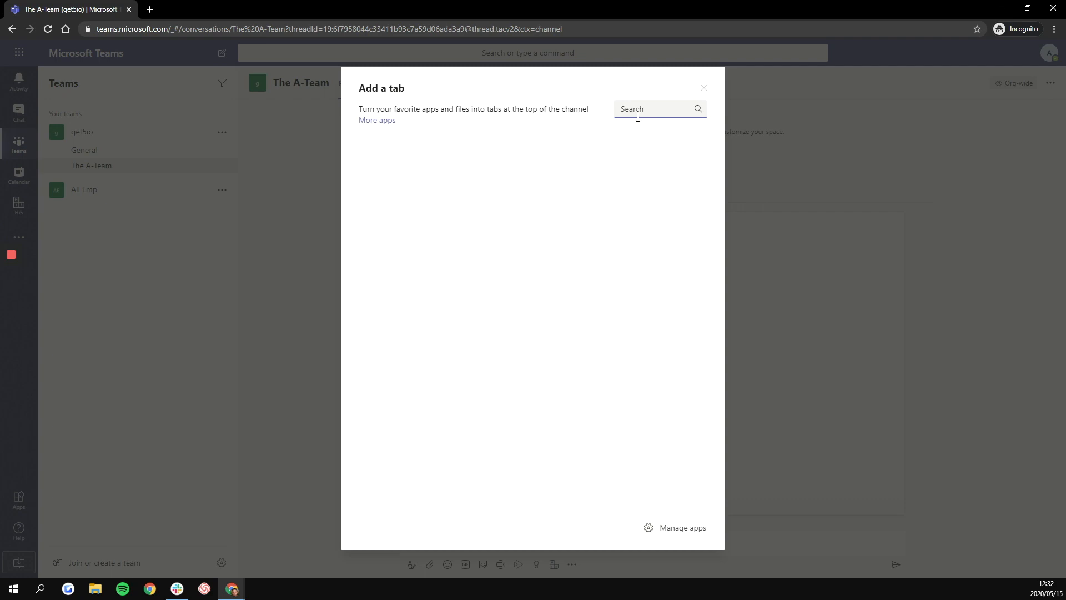
{"action": "type", "text": "hi5"}
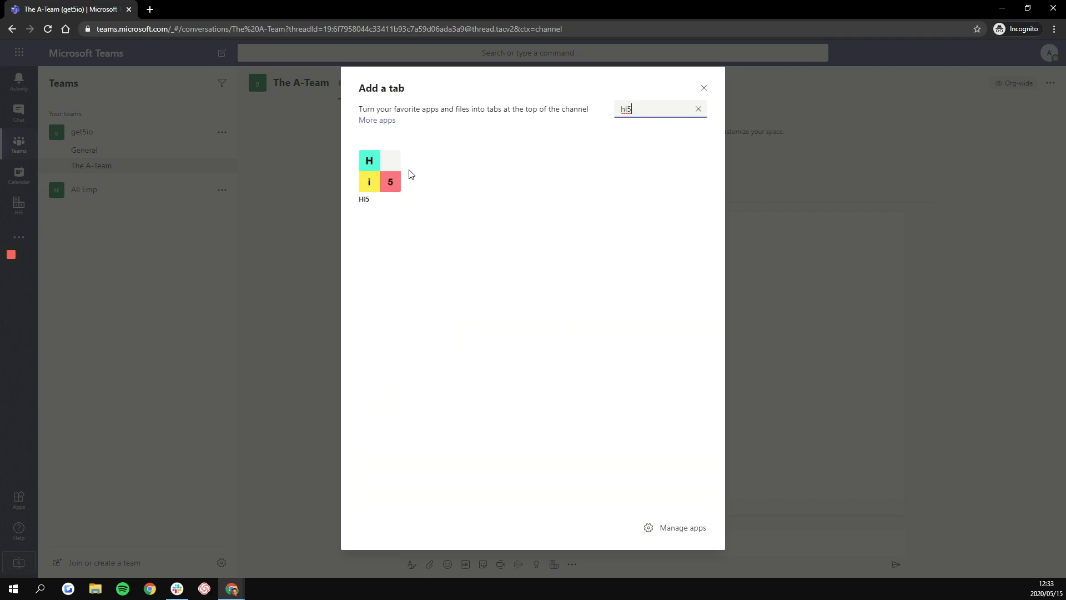